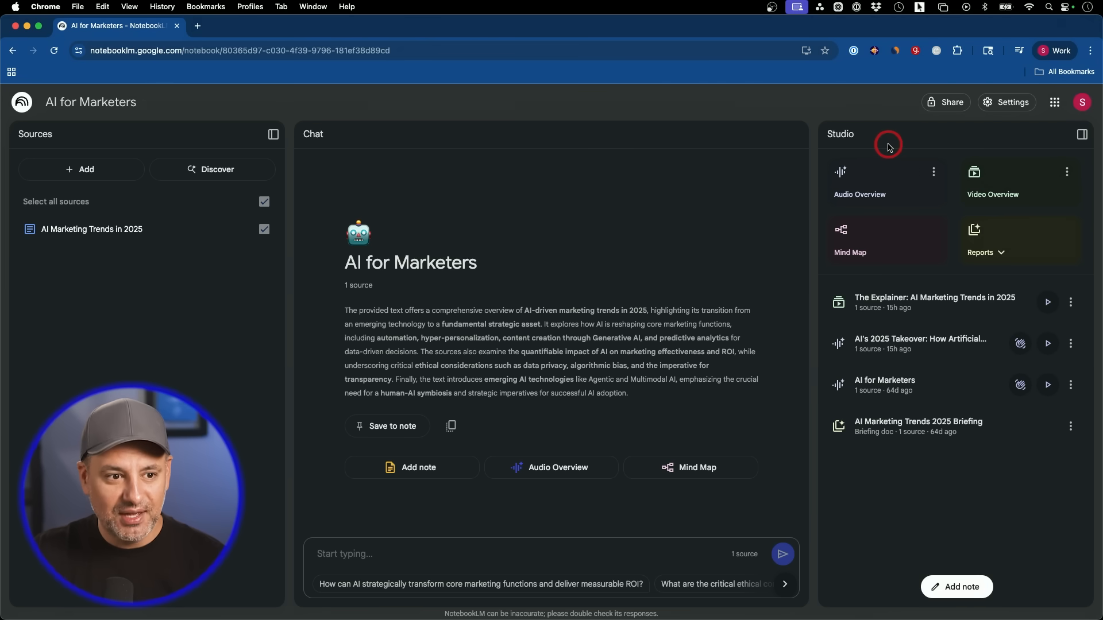
{"action": "mouse_move", "coordinate": [900, 147]}
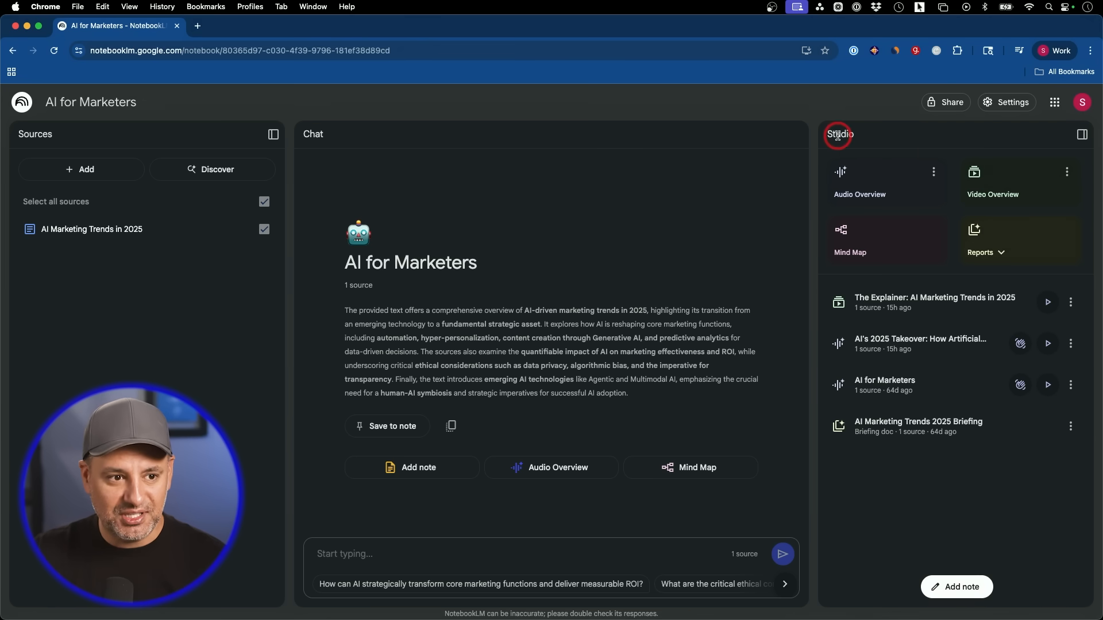
{"action": "mouse_move", "coordinate": [867, 138]}
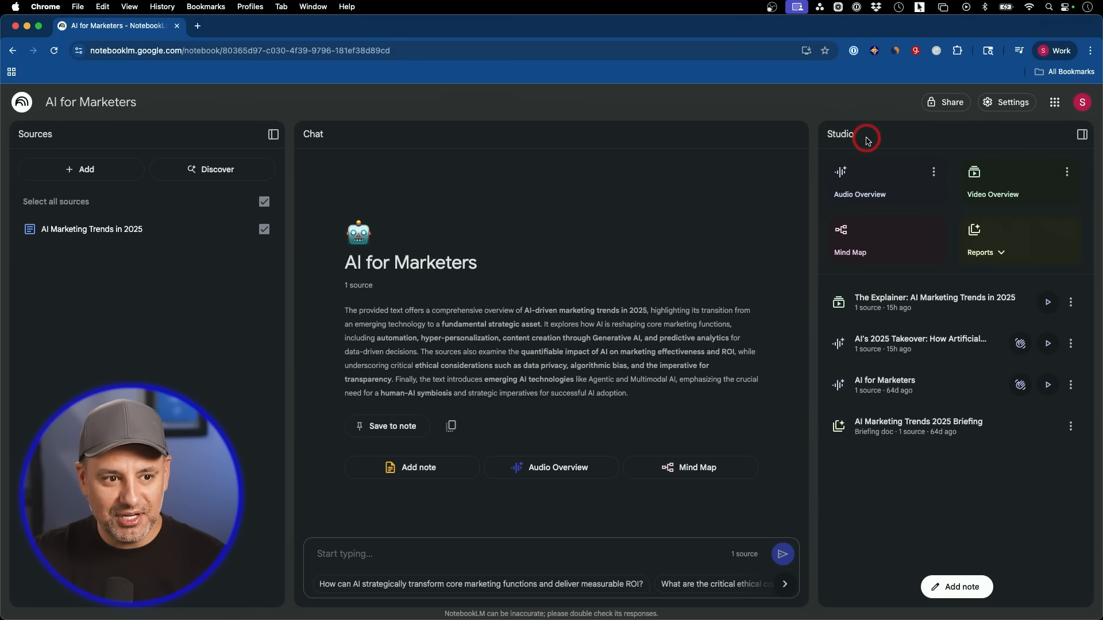
{"action": "mouse_move", "coordinate": [887, 250]}
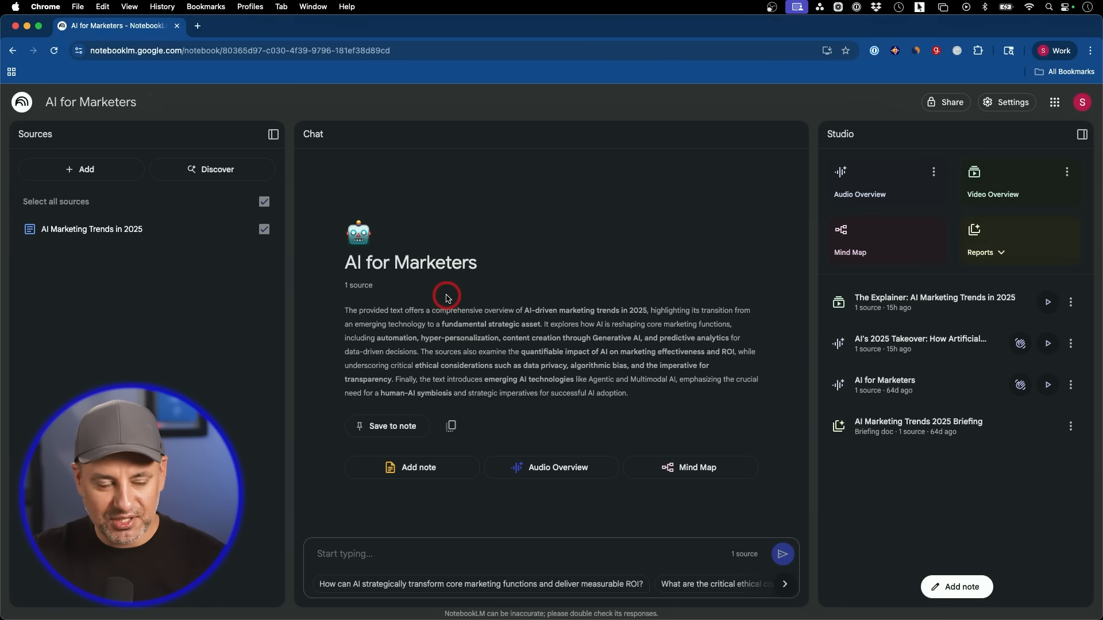
{"action": "mouse_move", "coordinate": [494, 288]}
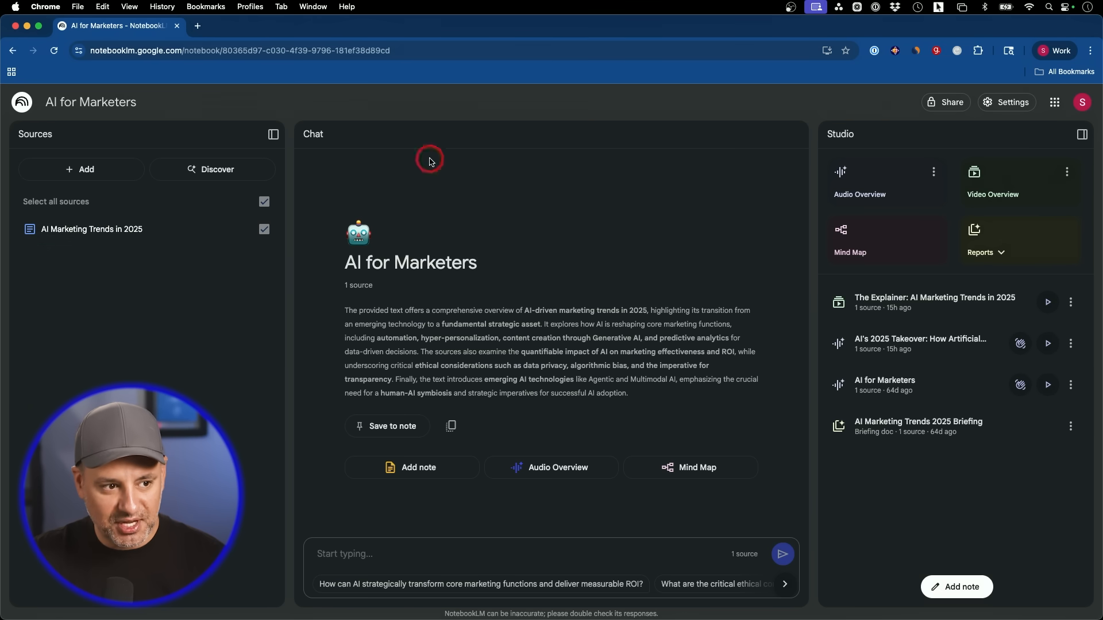
{"action": "mouse_move", "coordinate": [80, 169]}
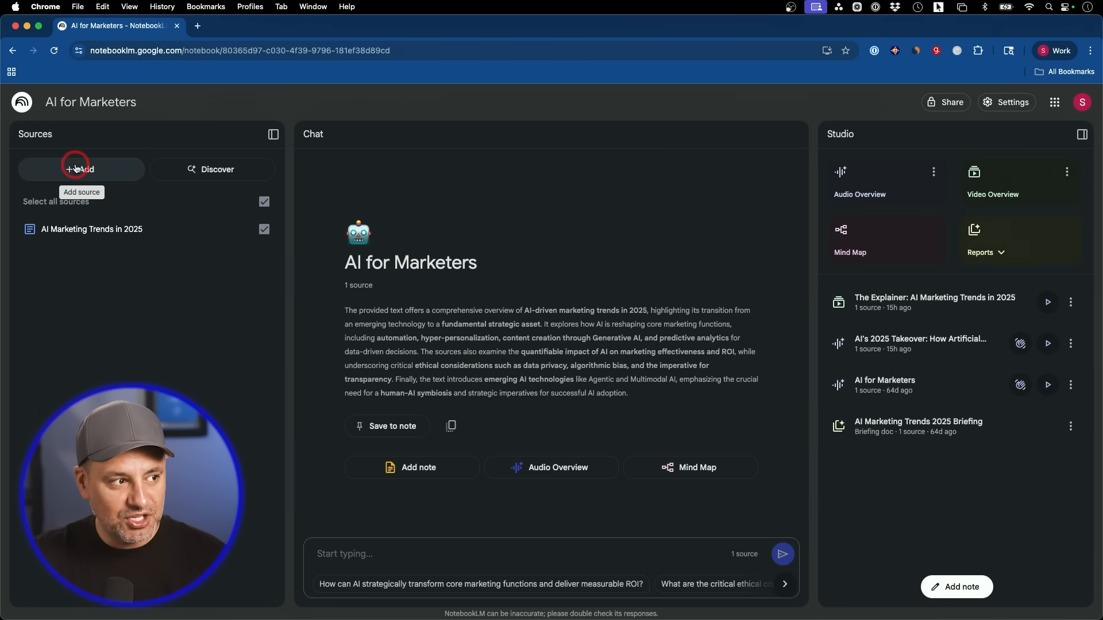
Glance at the Add sources dialog, then open the 'AI Marketing Trends in 2025' source.
{"action": "left_click", "coordinate": [81, 168]}
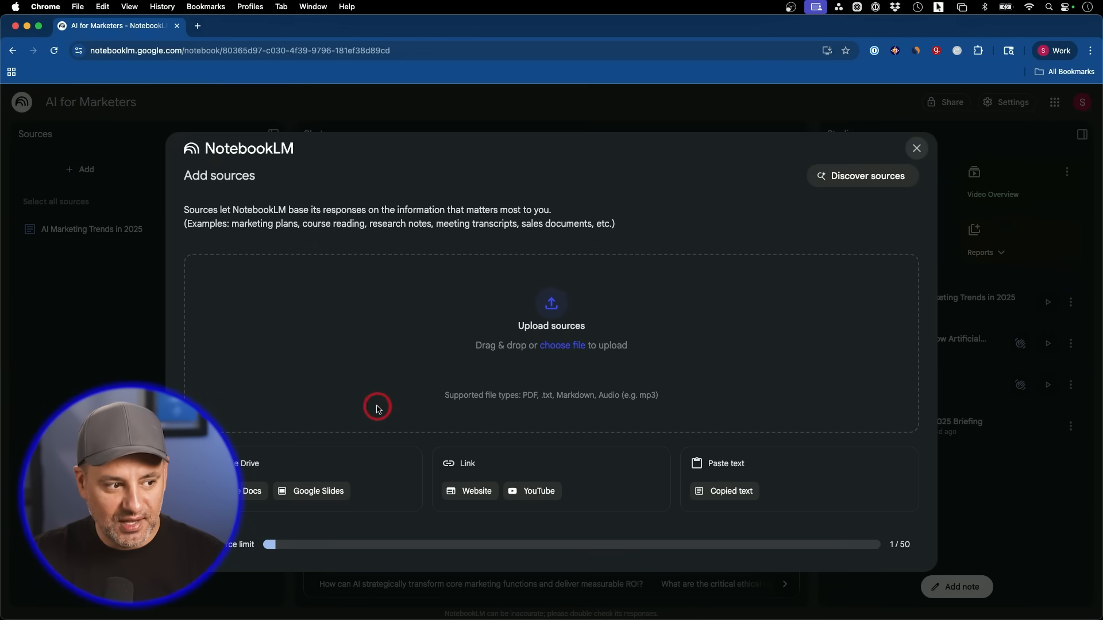
{"action": "mouse_move", "coordinate": [393, 492]}
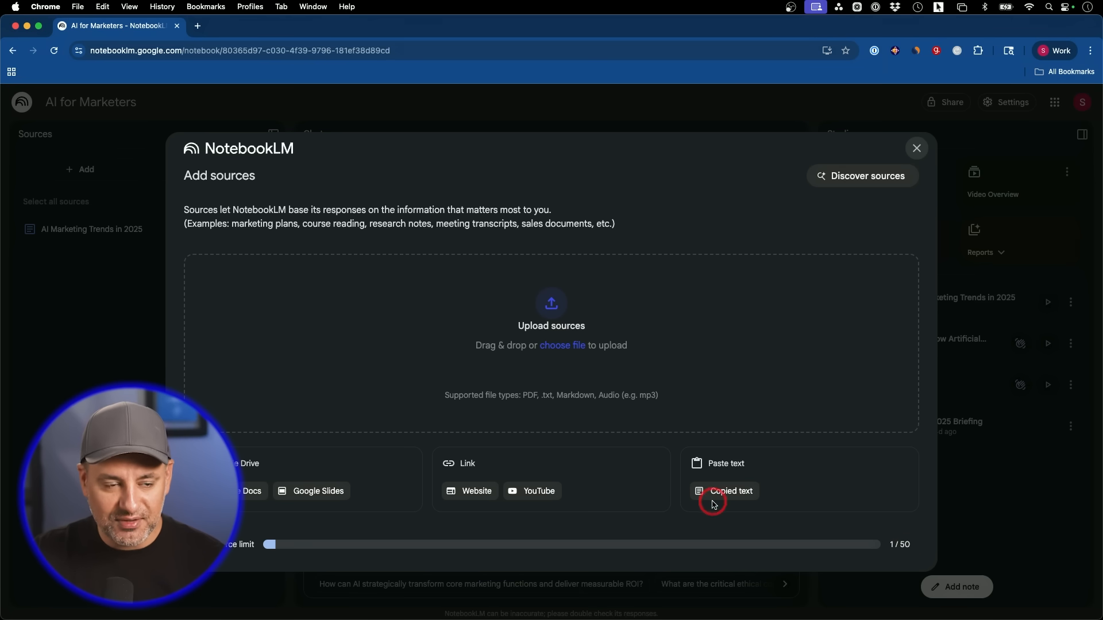
{"action": "left_click", "coordinate": [916, 148]}
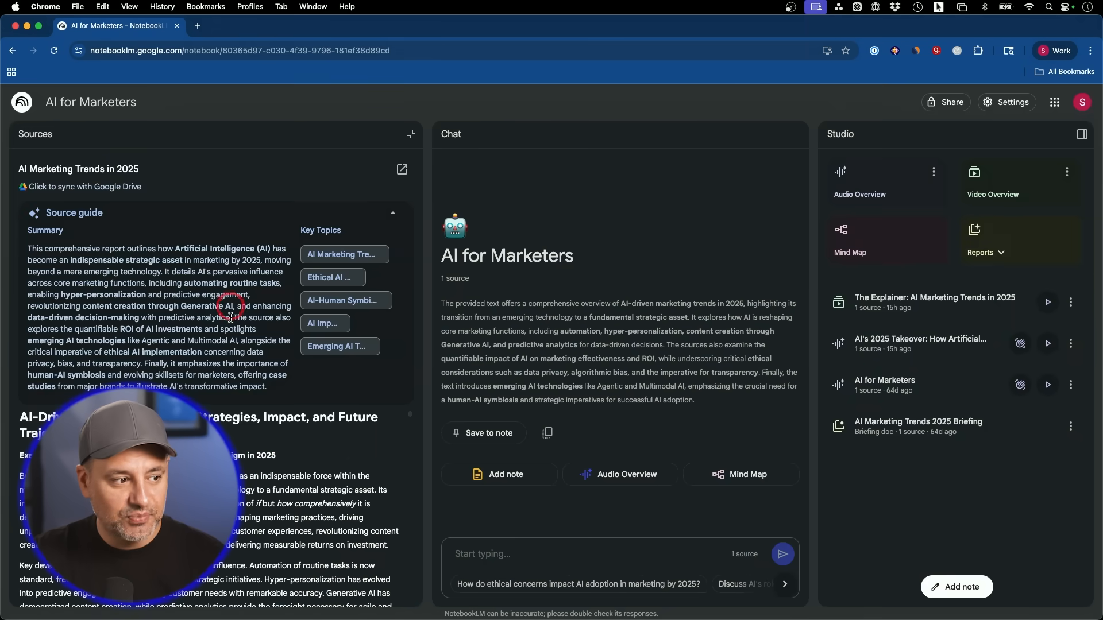
Read through the 'AI Marketing Trends in 2025' source text, then close it.
{"action": "scroll", "scroll_direction": "down", "scroll_amount": 3}
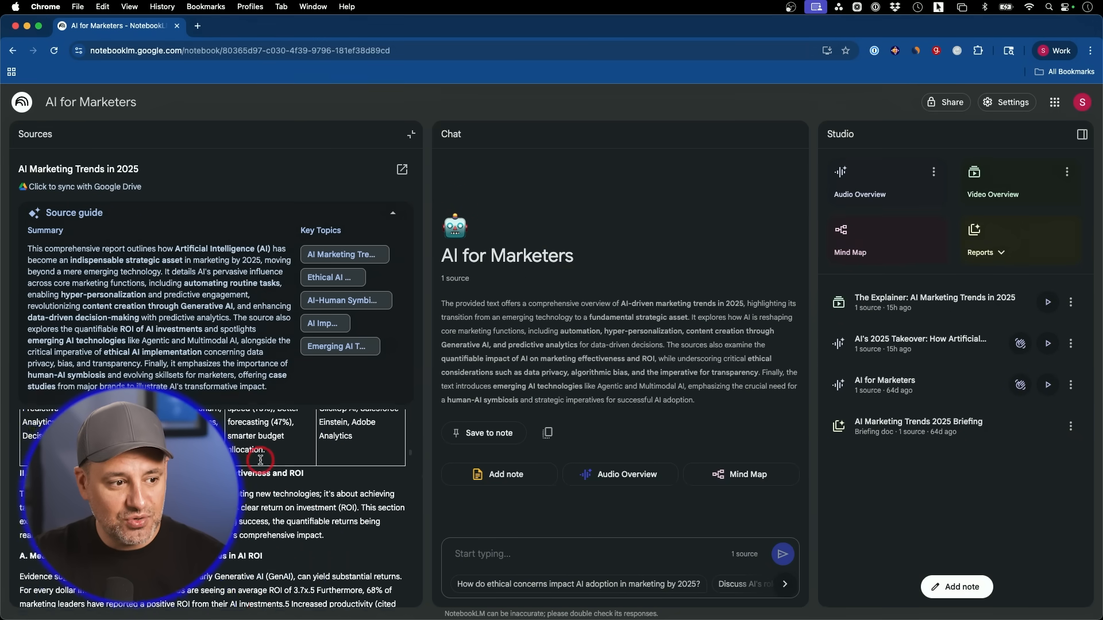
{"action": "scroll", "scroll_direction": "down", "scroll_amount": 3}
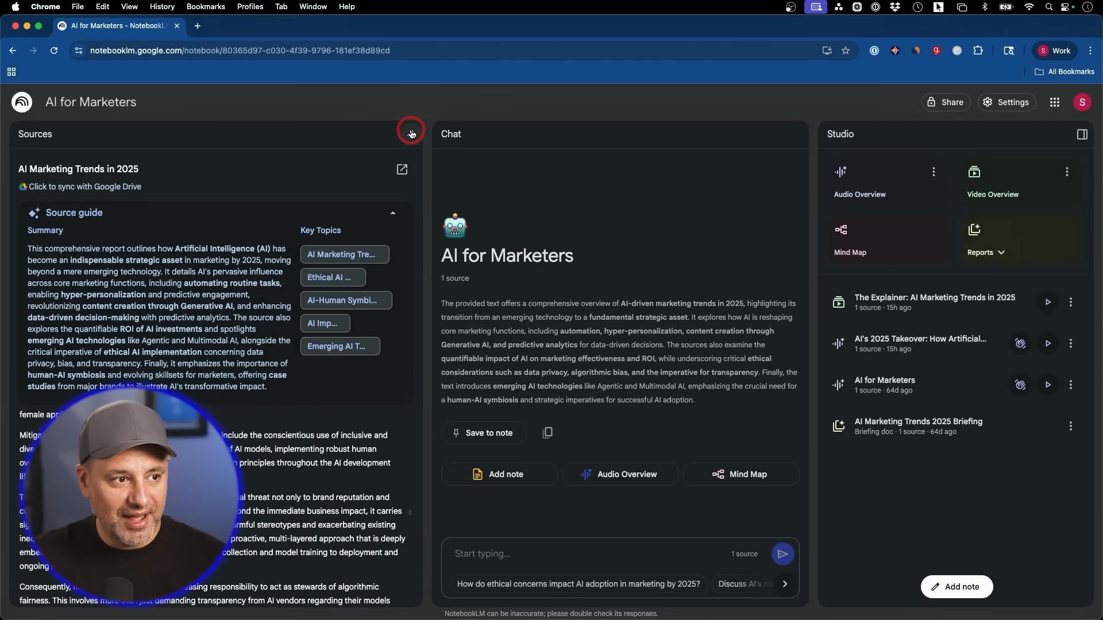
{"action": "left_click", "coordinate": [410, 135]}
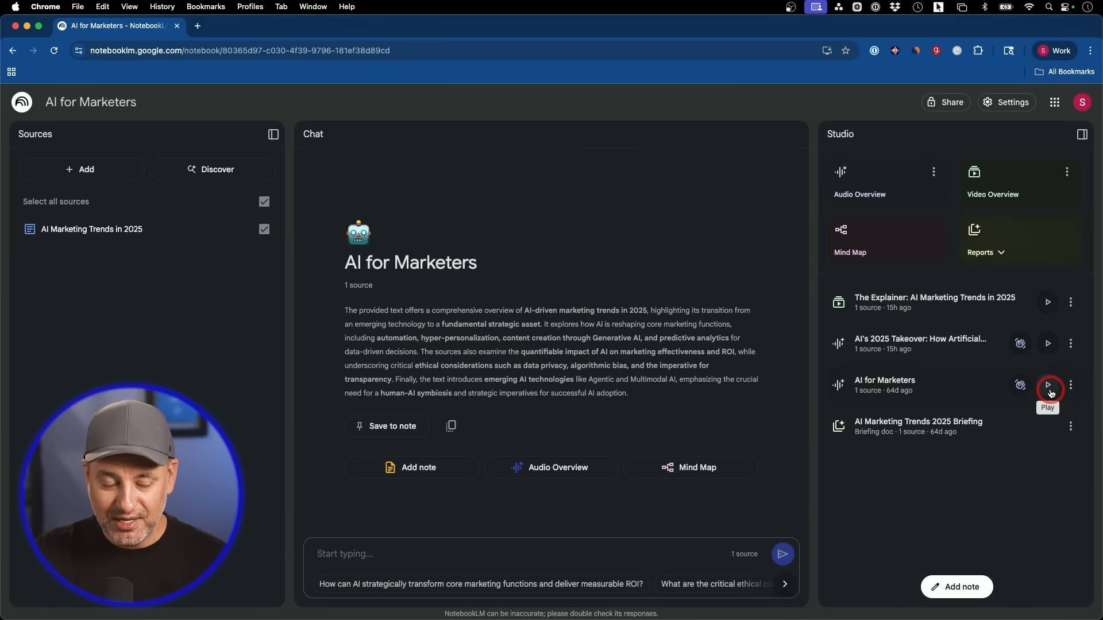
Play the 'AI for Marketers' audio overview, then the 27-minute 'AI's 2025 Takeover' overview.
{"action": "left_click", "coordinate": [1047, 386]}
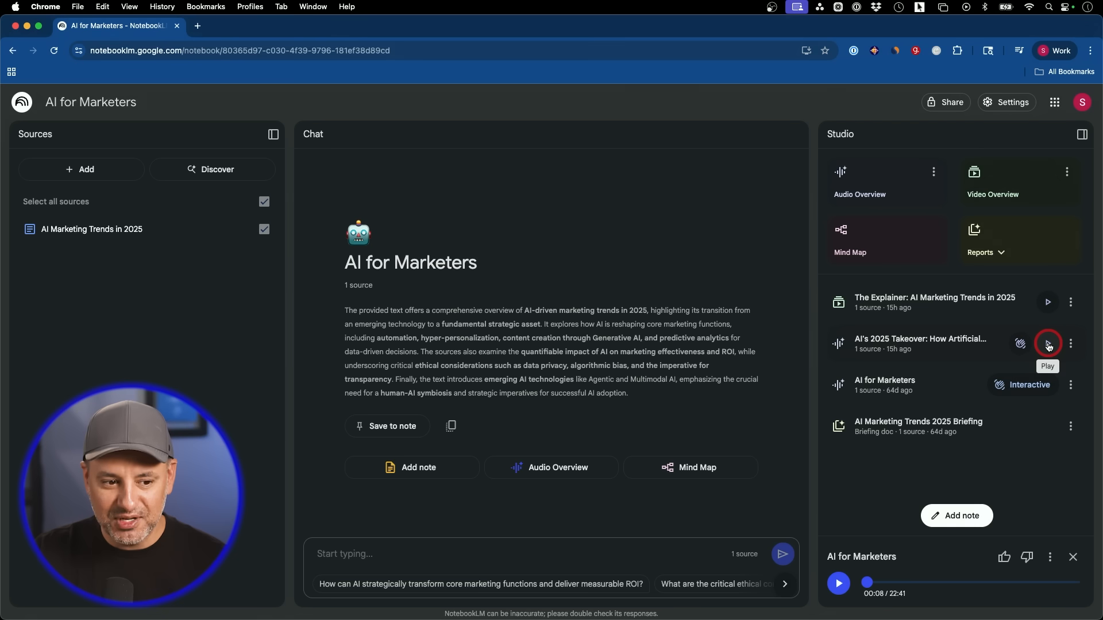
{"action": "left_click", "coordinate": [1048, 344]}
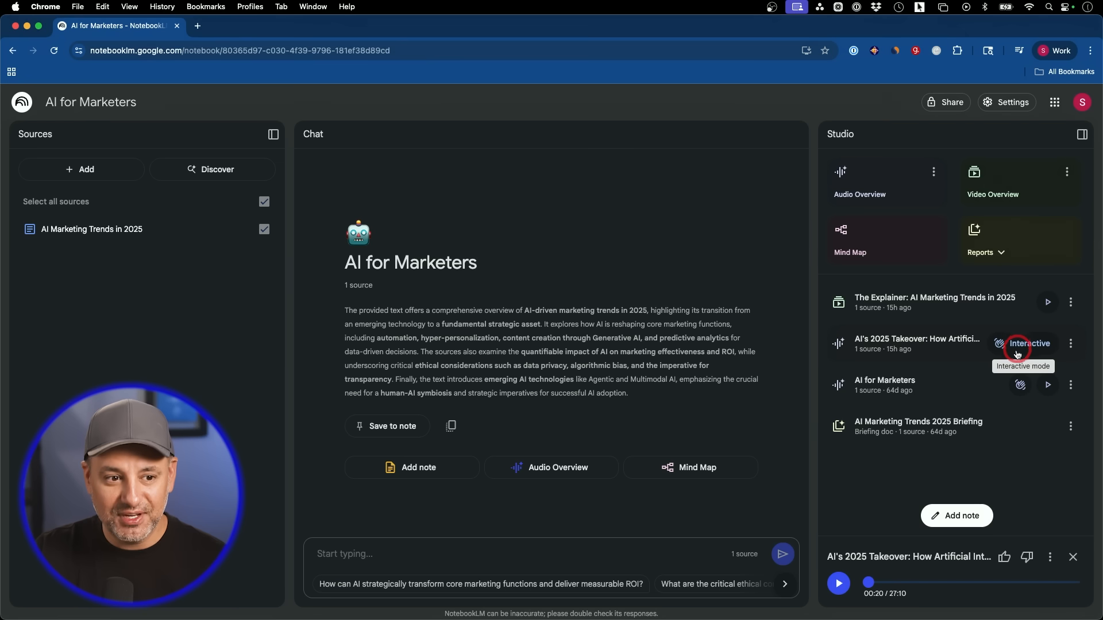
{"action": "mouse_move", "coordinate": [1007, 194]}
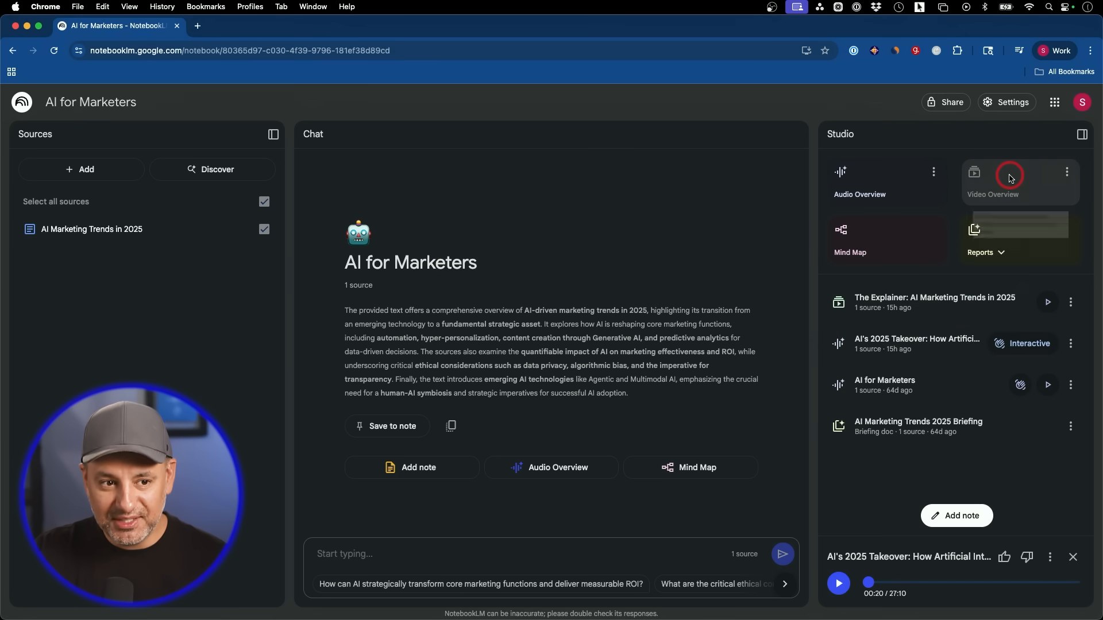
Generate a Video Overview and review its Customize focus prompt.
{"action": "left_click", "coordinate": [1008, 178]}
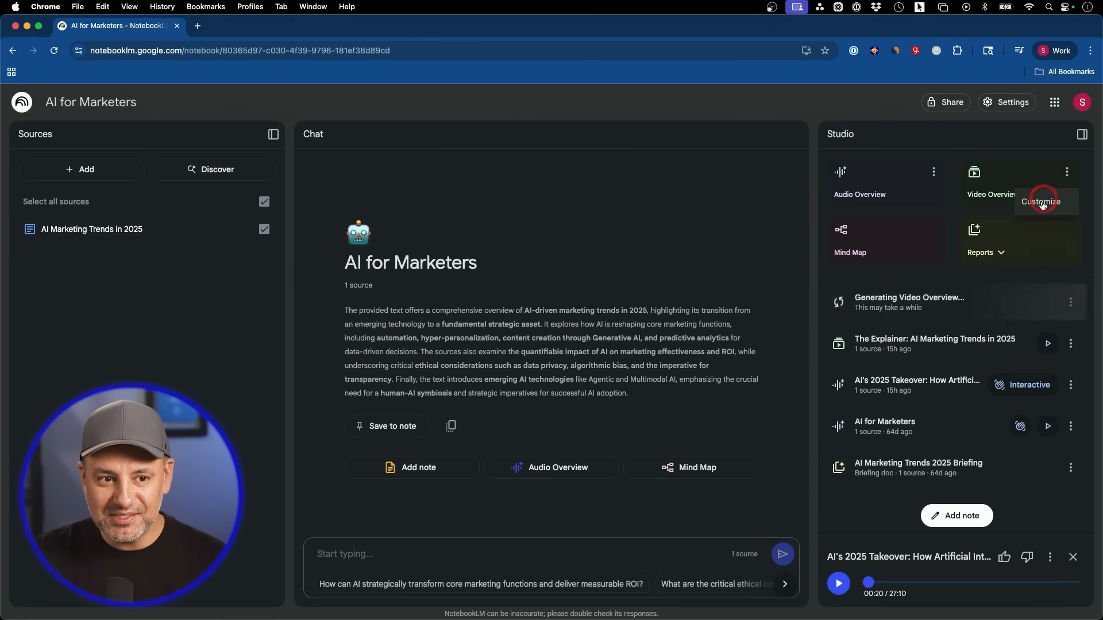
{"action": "left_click", "coordinate": [1043, 202]}
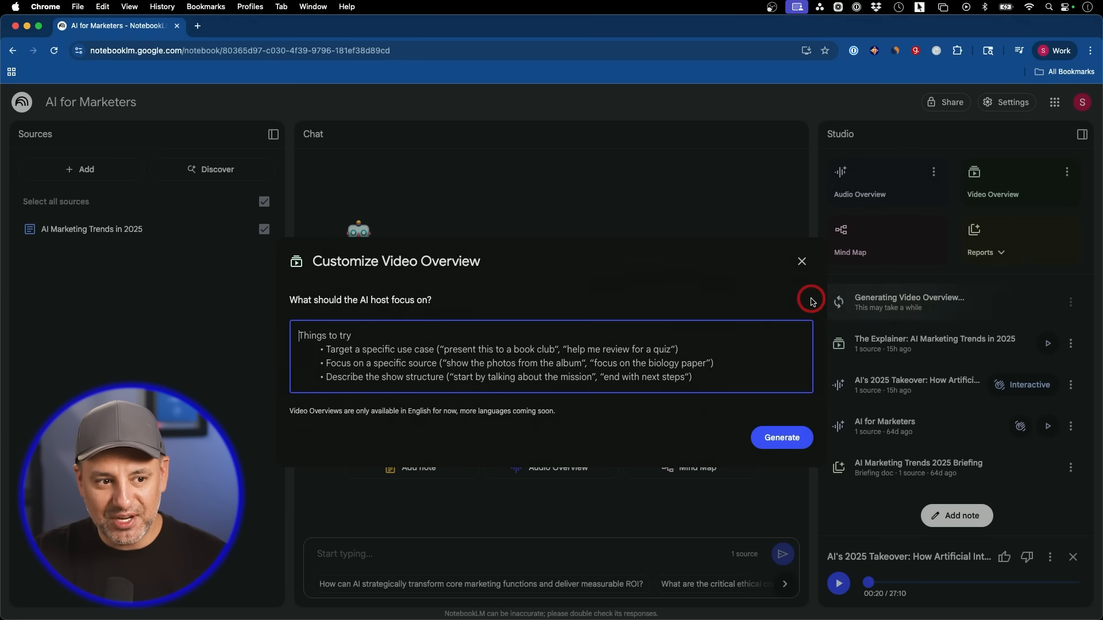
{"action": "left_click", "coordinate": [802, 261]}
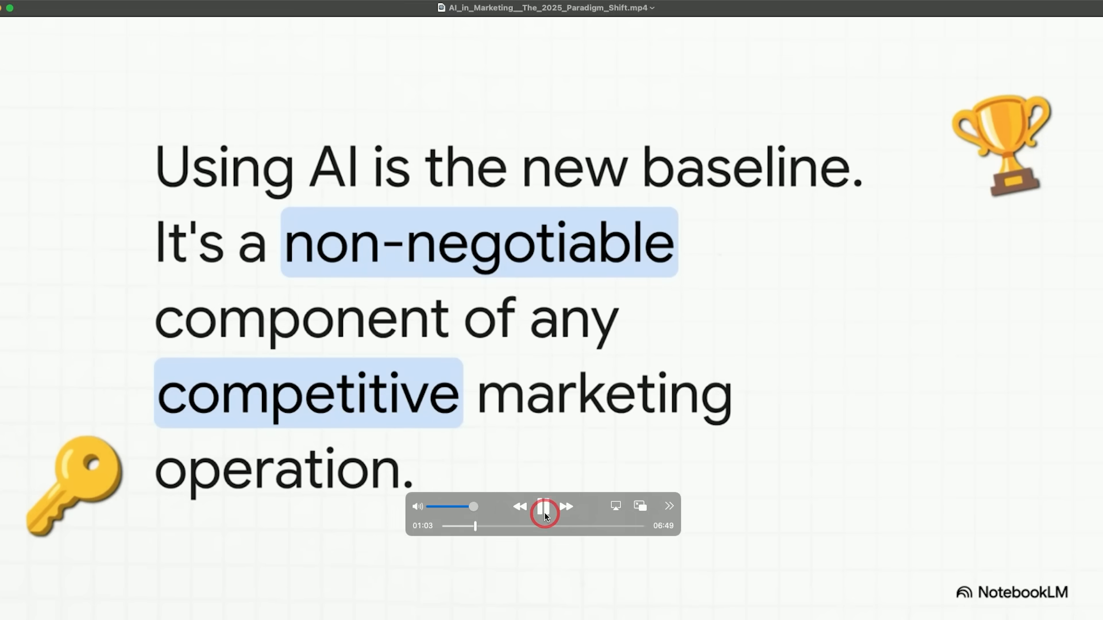
Scrub the paused video between the Four Core Powers, ROI statistics, closing question and 83% slides.
{"action": "left_click", "coordinate": [543, 506]}
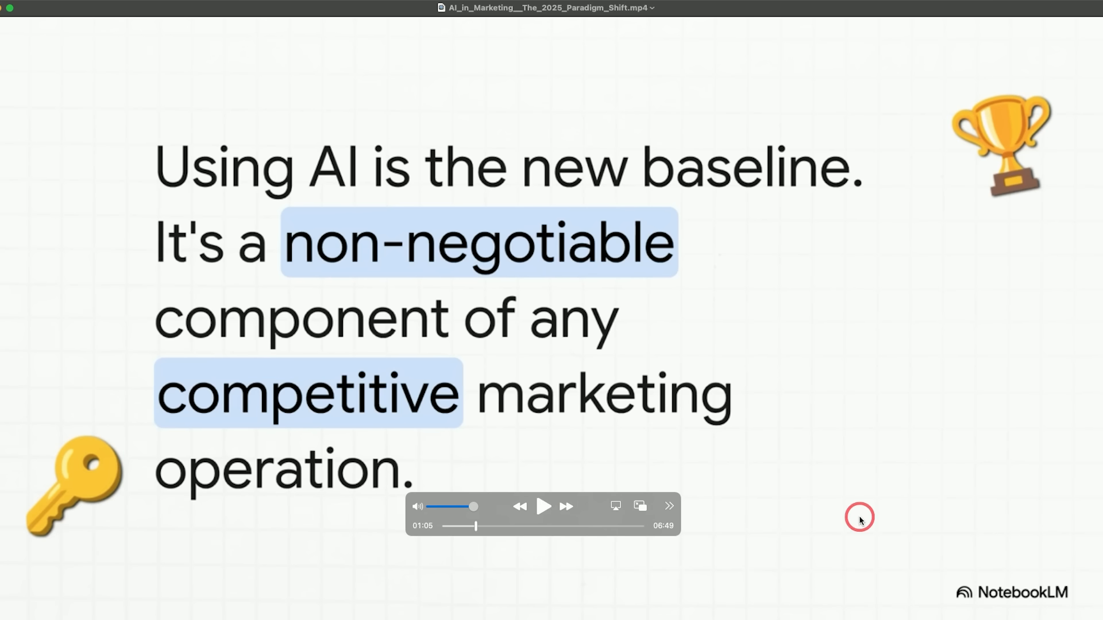
{"action": "left_click_drag", "start_coordinate": [475, 526], "coordinate": [481, 526]}
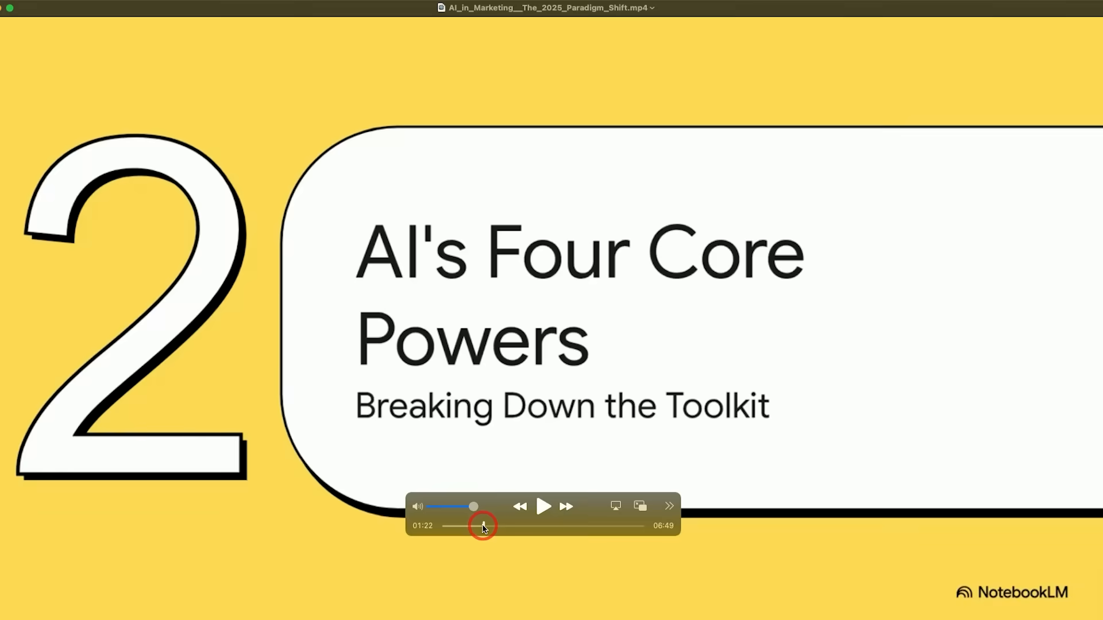
{"action": "left_click_drag", "start_coordinate": [482, 526], "coordinate": [576, 525]}
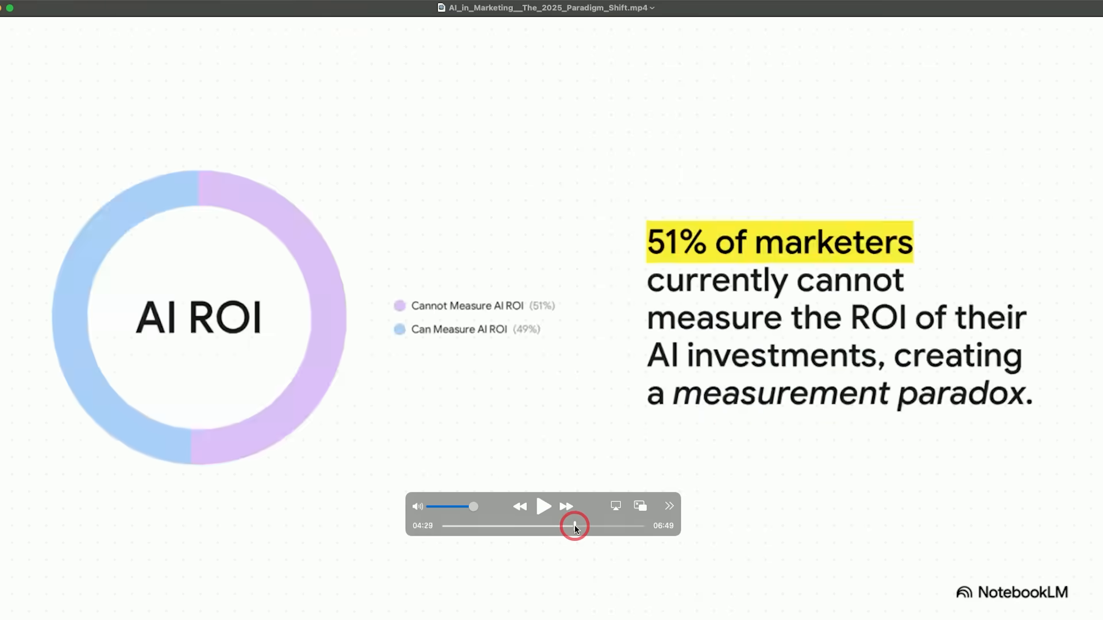
{"action": "left_click_drag", "start_coordinate": [576, 526], "coordinate": [635, 526]}
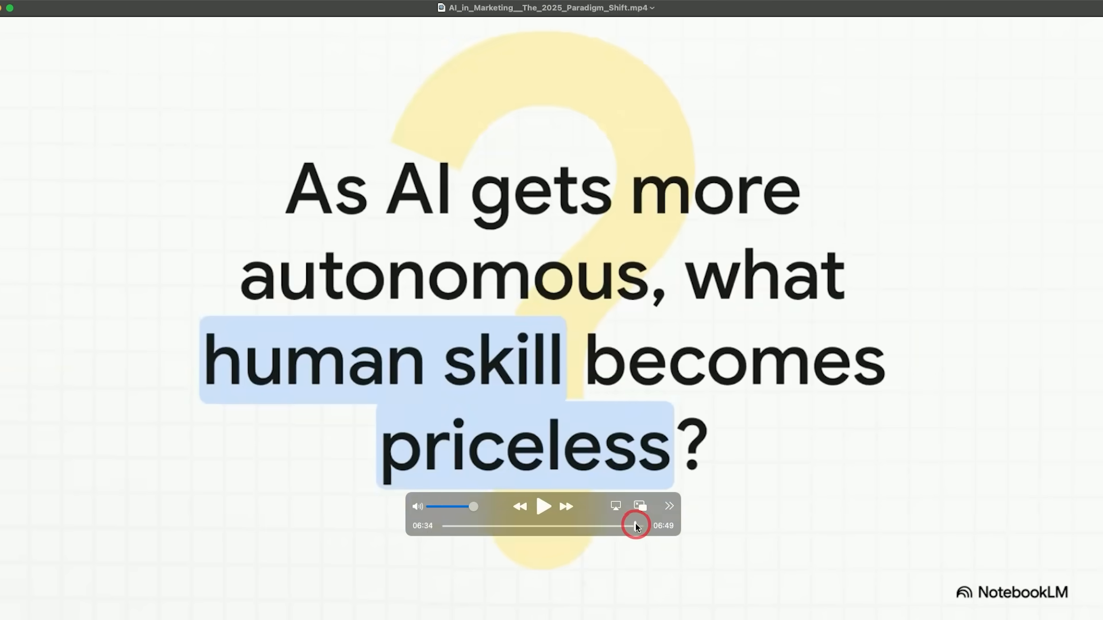
{"action": "left_click_drag", "start_coordinate": [635, 526], "coordinate": [499, 526]}
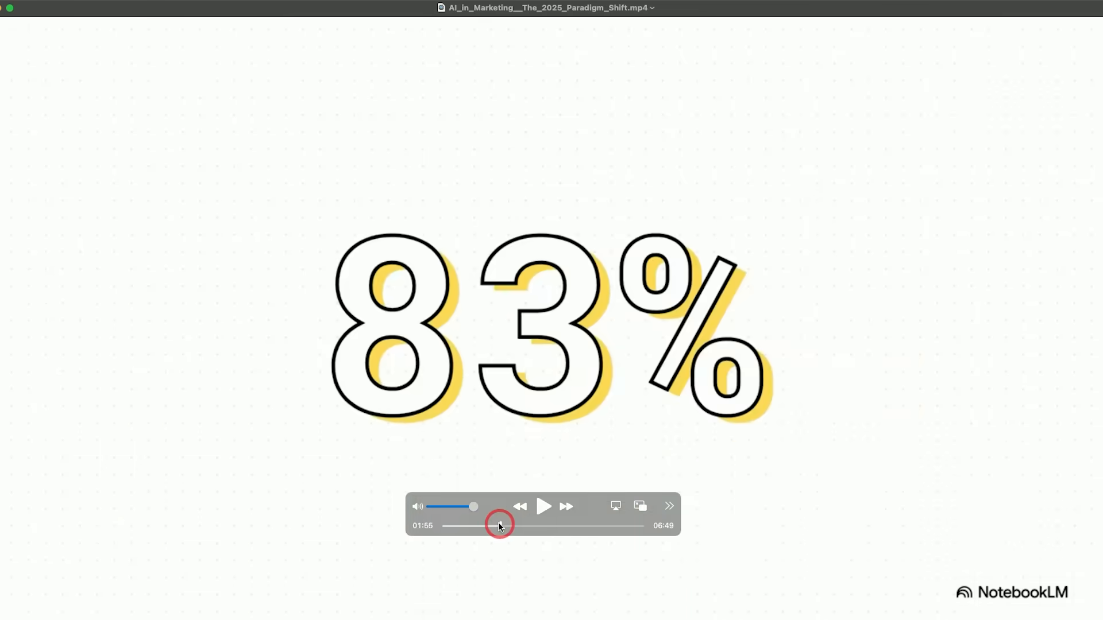
{"action": "left_click_drag", "start_coordinate": [500, 525], "coordinate": [461, 526]}
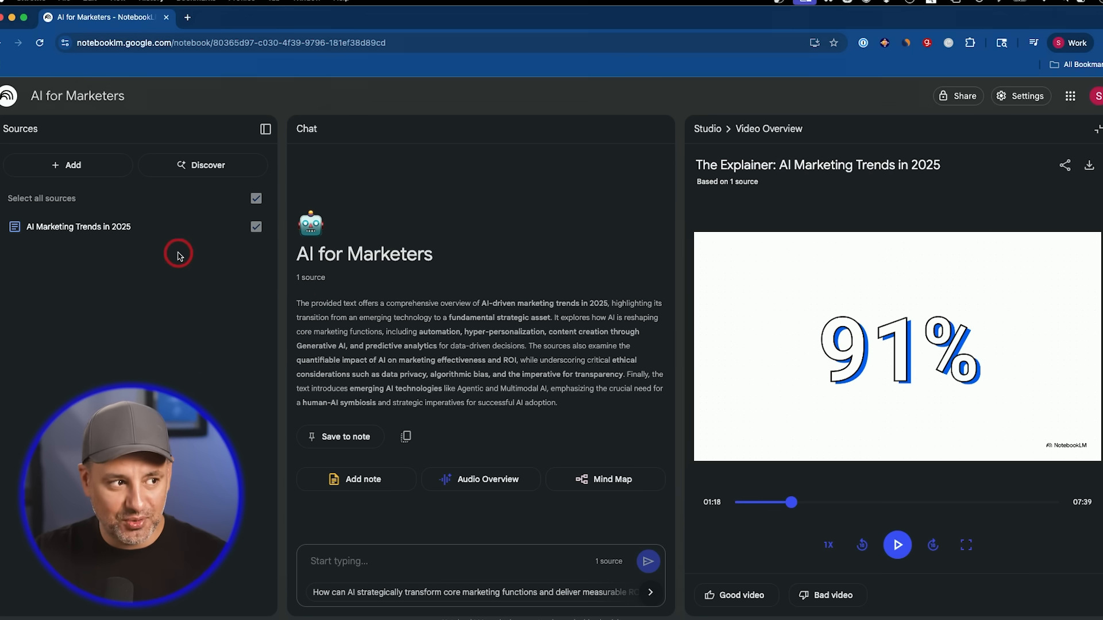
Open the Discover sources window from the Sources panel.
{"action": "left_click", "coordinate": [203, 165]}
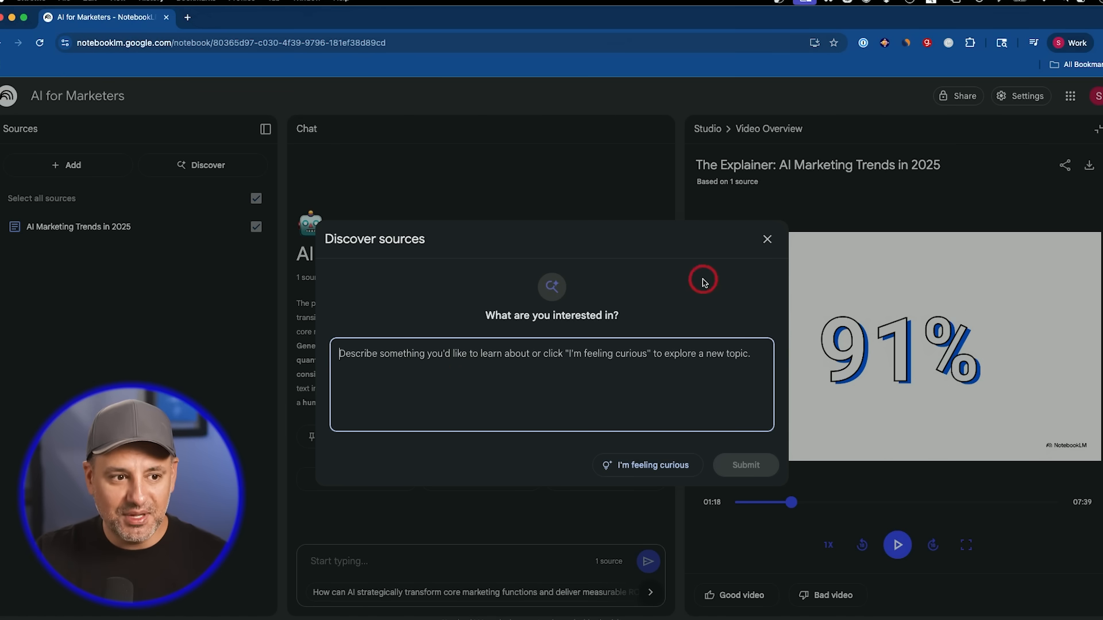
Close the Discover sources window, then open and close Add sources without adding anything.
{"action": "left_click", "coordinate": [767, 239]}
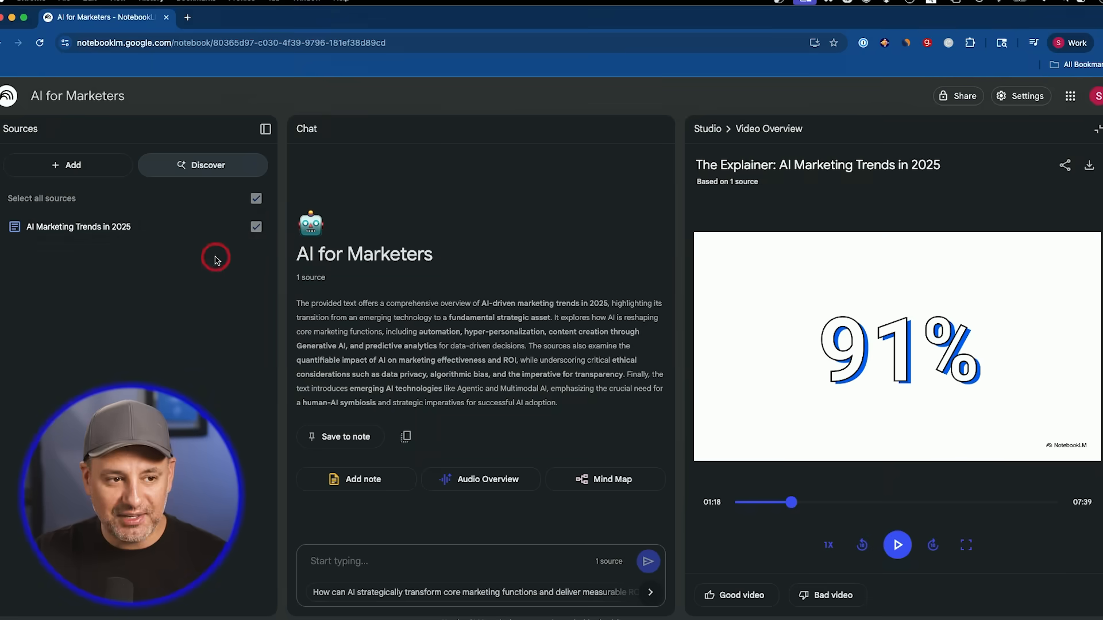
{"action": "left_click", "coordinate": [68, 165]}
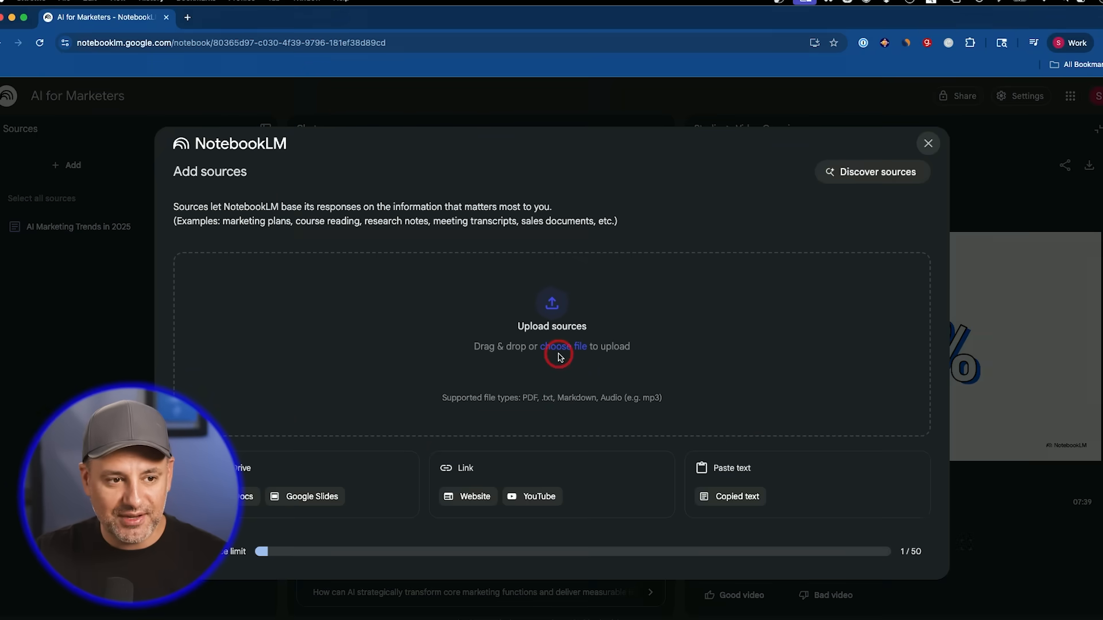
{"action": "mouse_move", "coordinate": [920, 153]}
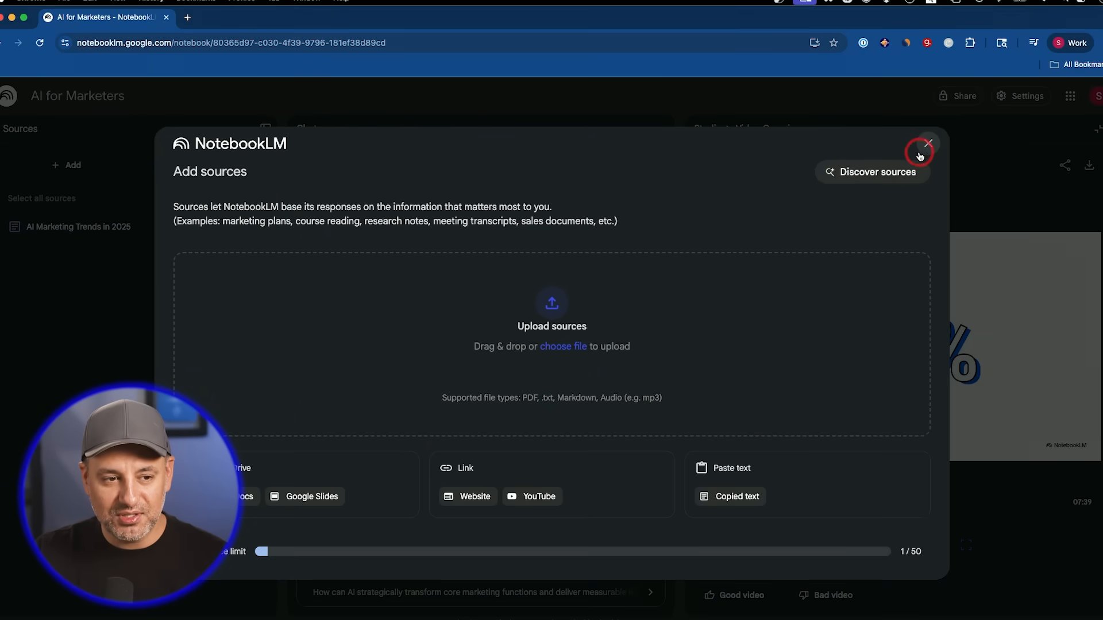
{"action": "left_click", "coordinate": [929, 143]}
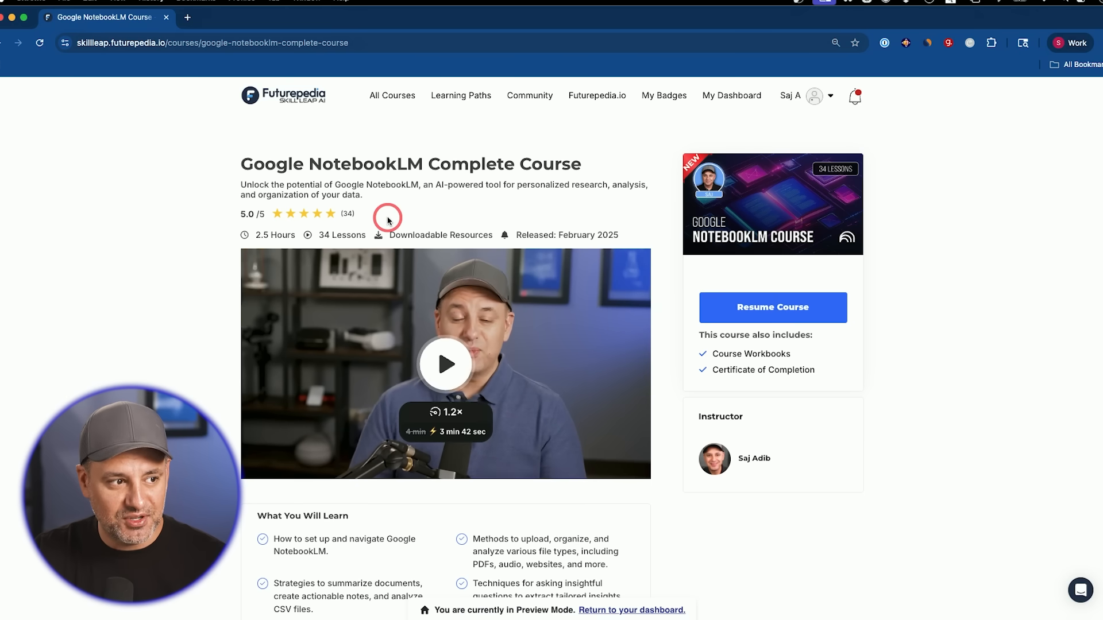
{"action": "mouse_move", "coordinate": [285, 243]}
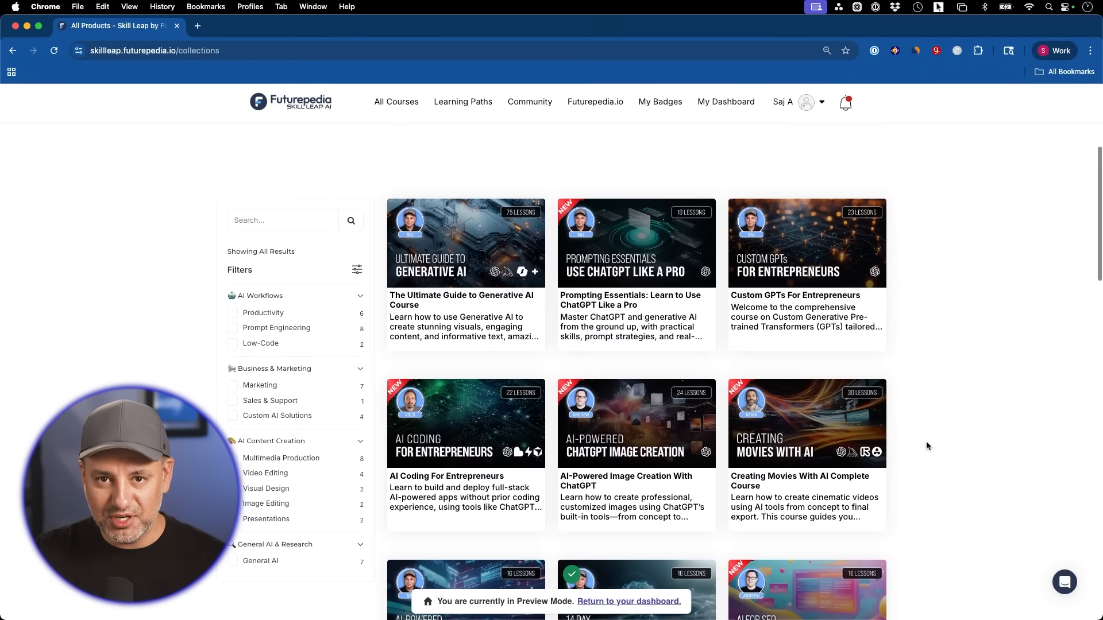
Browse All Courses, go to Learning Paths, and open the Foundations of Generative AI path.
{"action": "scroll", "scroll_direction": "down", "scroll_amount": 3}
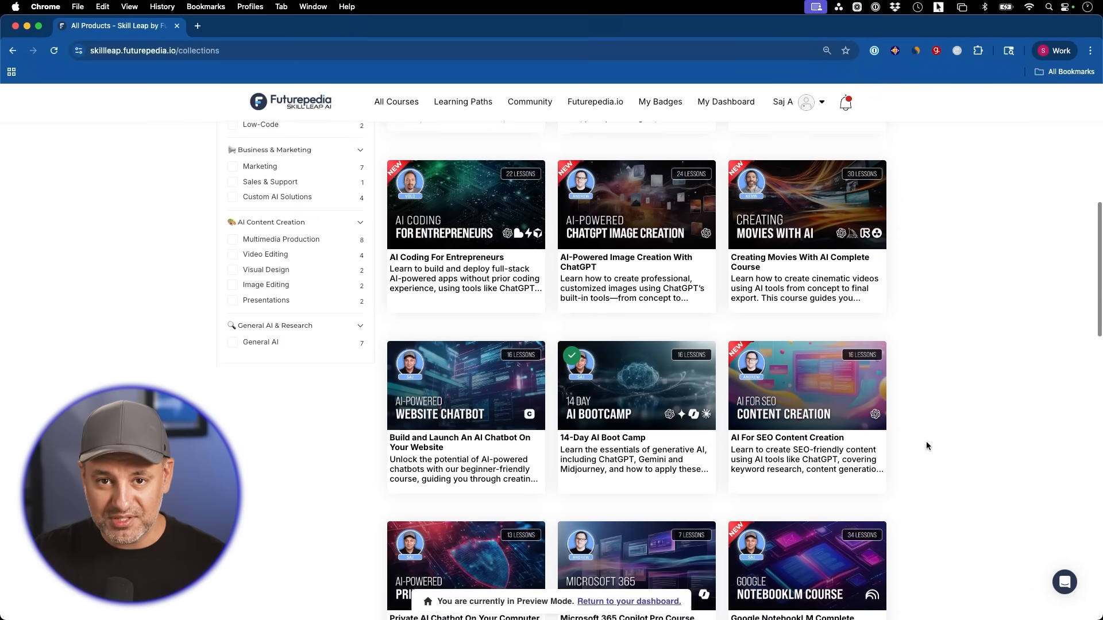
{"action": "scroll", "scroll_direction": "down", "scroll_amount": 3}
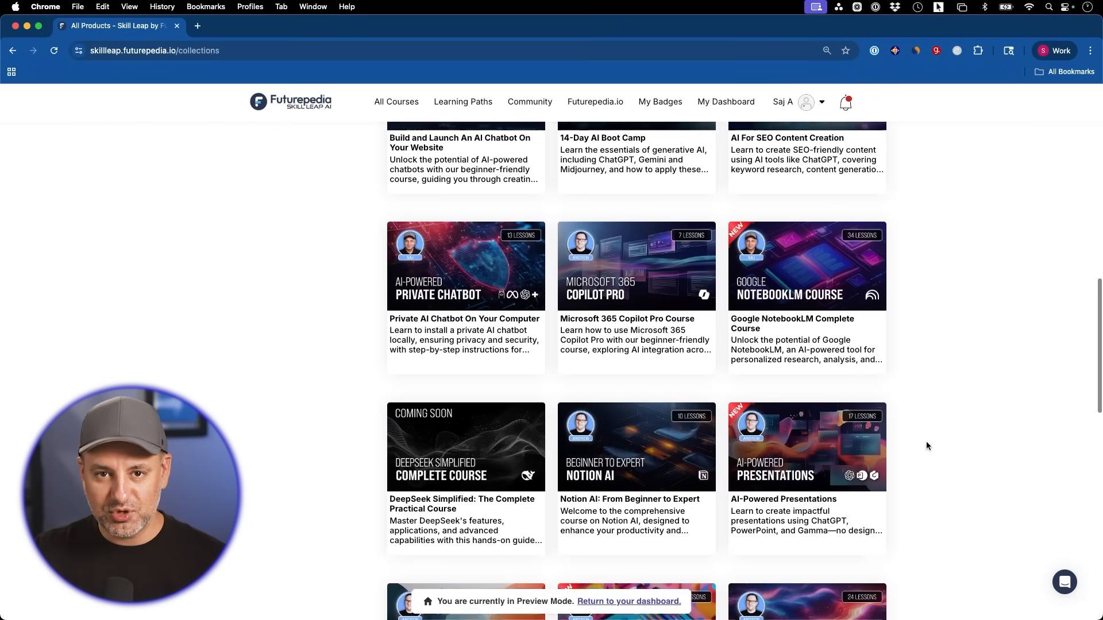
{"action": "scroll", "scroll_direction": "down", "scroll_amount": 3}
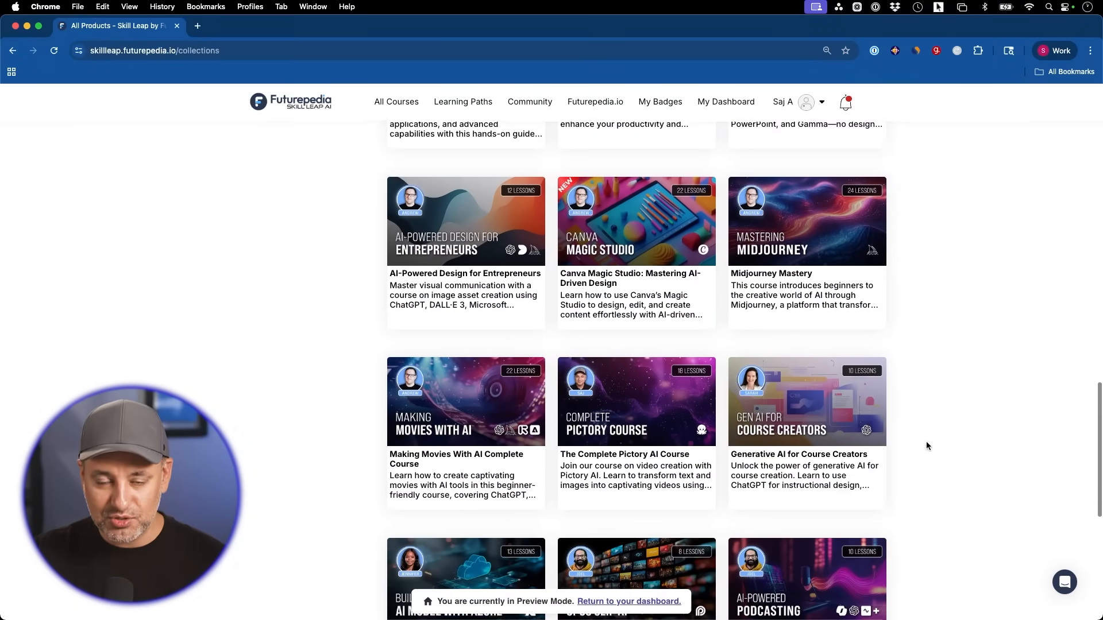
{"action": "left_click", "coordinate": [462, 101]}
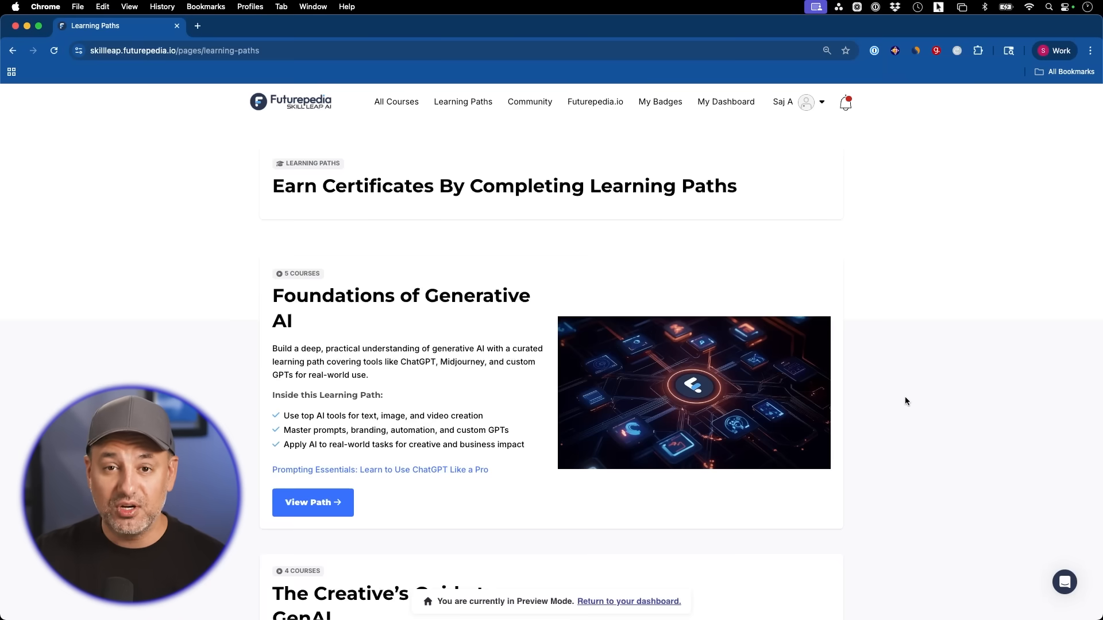
{"action": "scroll", "scroll_direction": "down", "scroll_amount": 3}
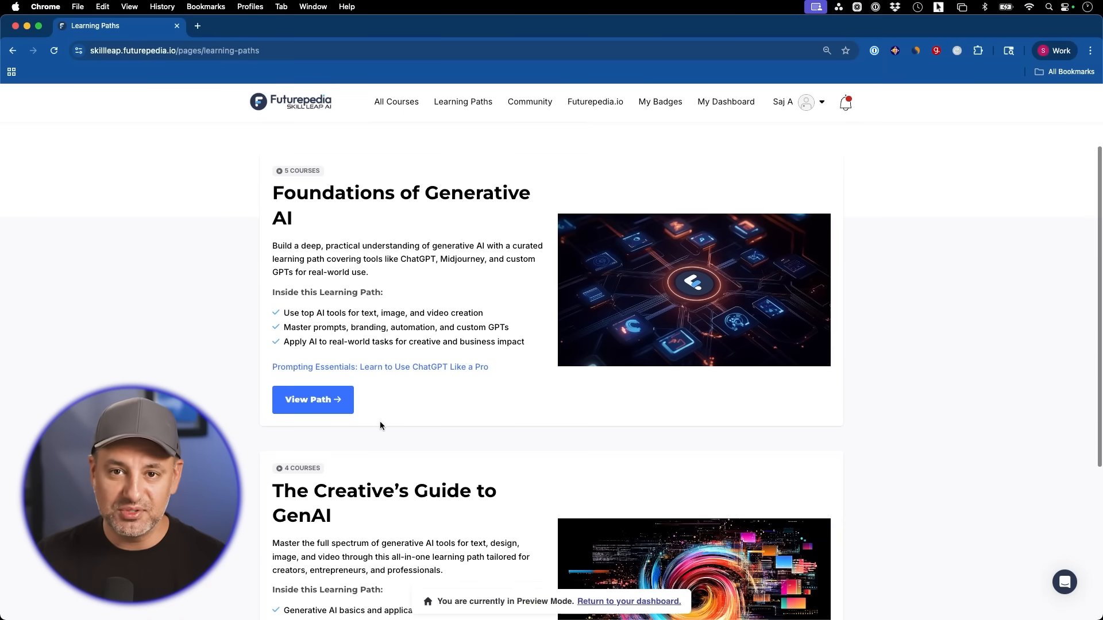
{"action": "left_click", "coordinate": [313, 400]}
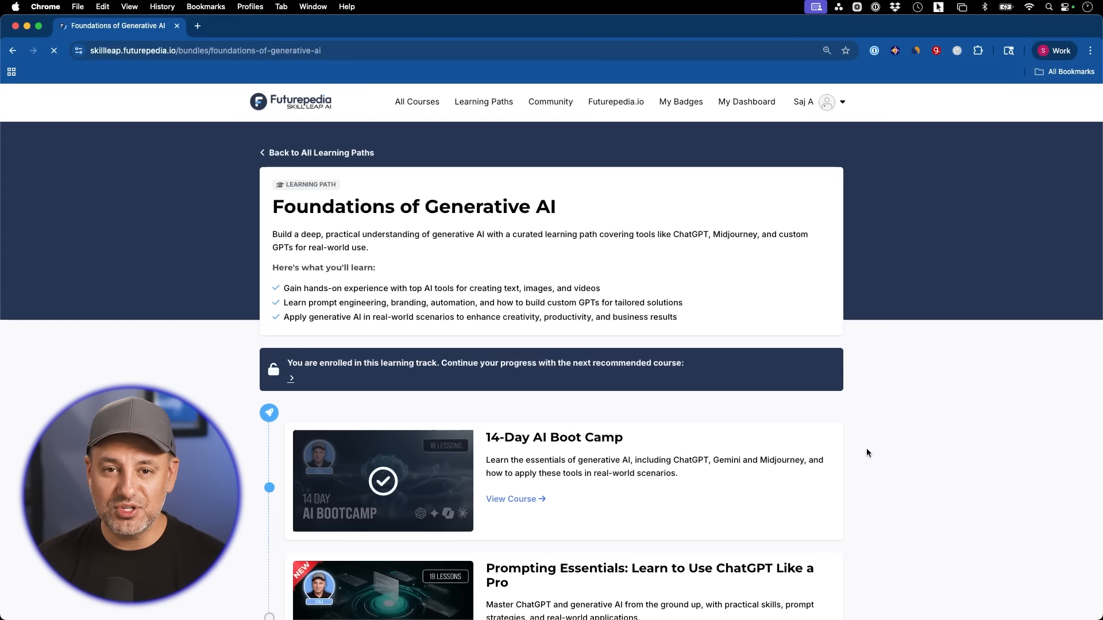